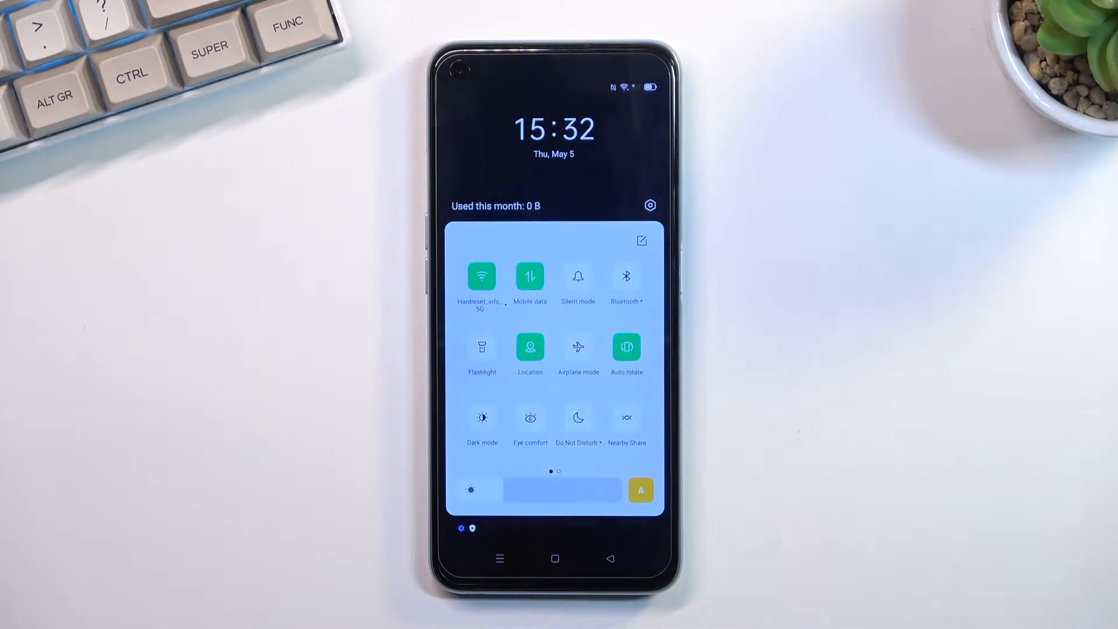
# Bring up the Quick Settings tile editor to add Power saving mode in place of Nearby Share.
pyautogui.hscroll(-3)
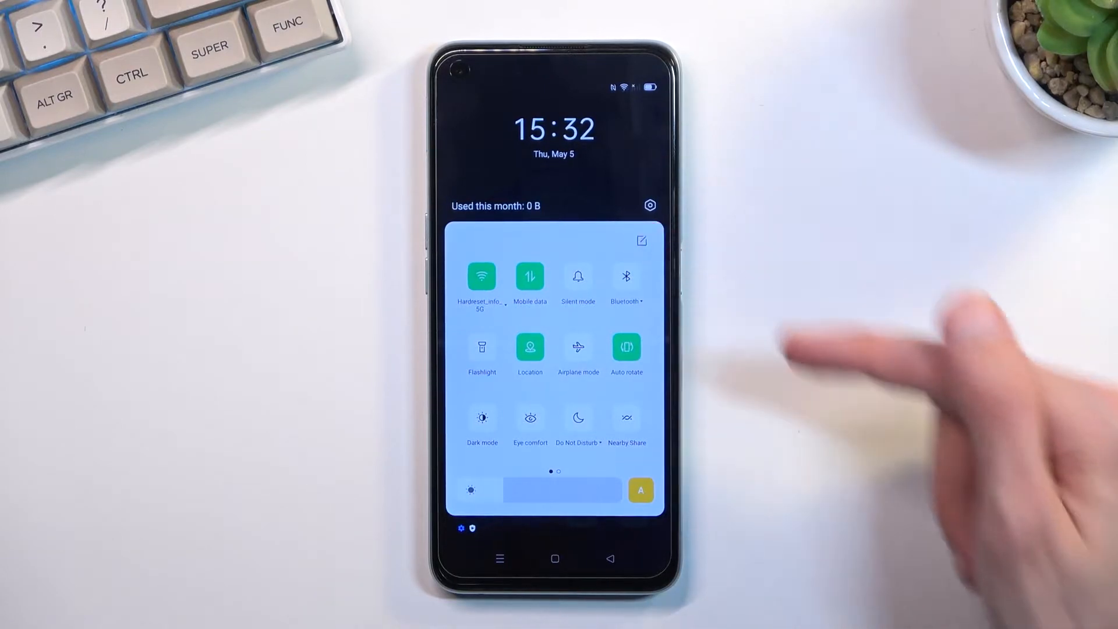
pyautogui.click(641, 240)
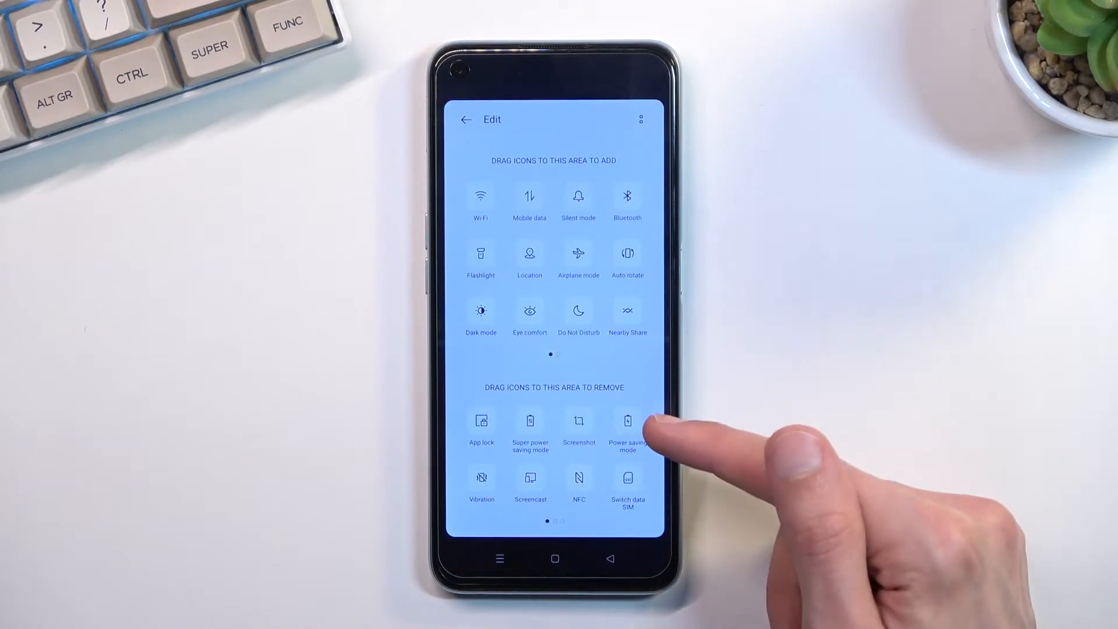
pyautogui.moveTo(638, 427)
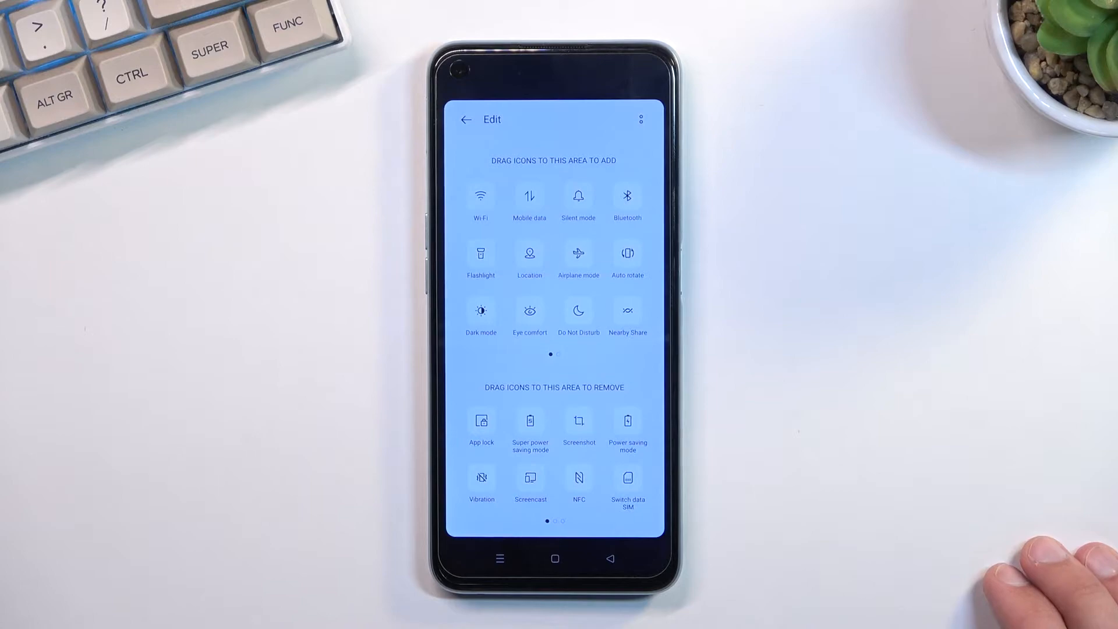
pyautogui.moveTo(627, 428)
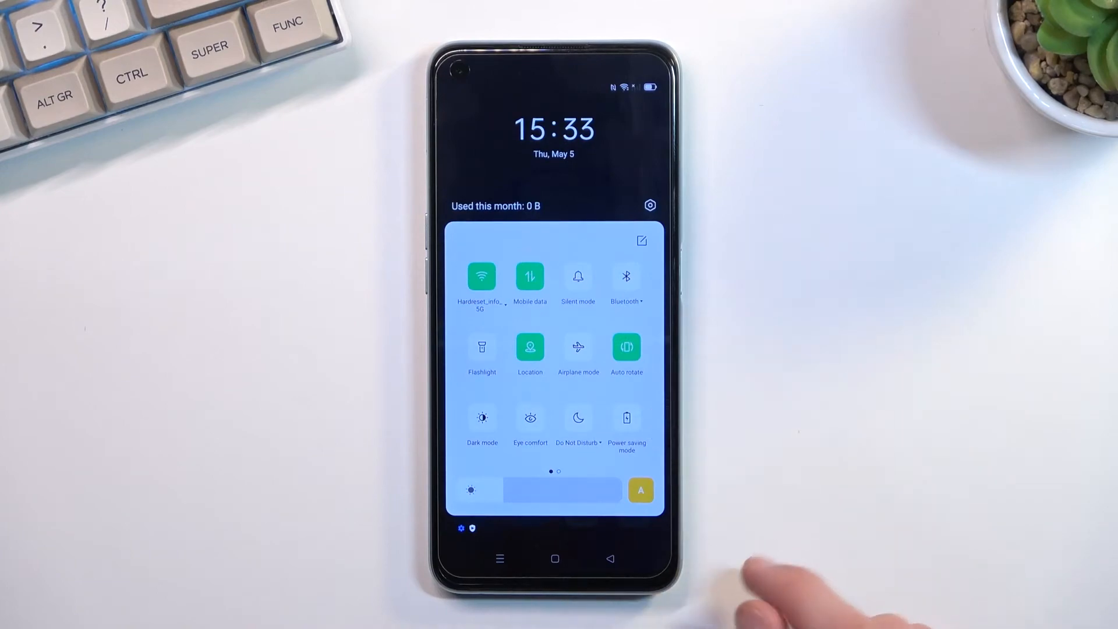
# Collapse the shade and lock the phone to the unlock-pattern prompt.
pyautogui.click(626, 417)
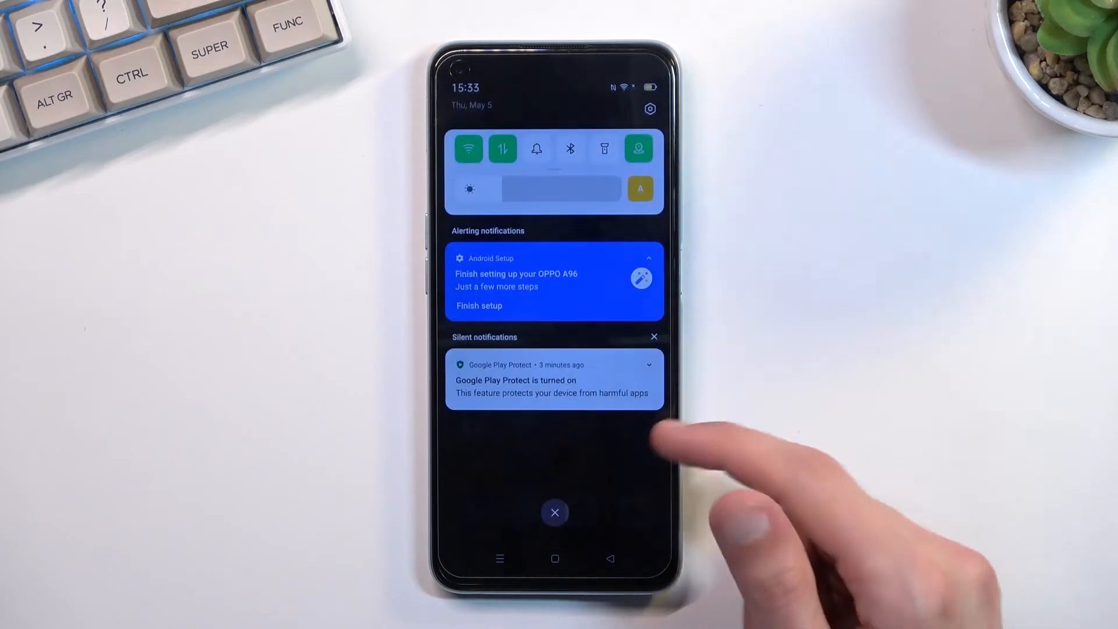
pyautogui.click(554, 512)
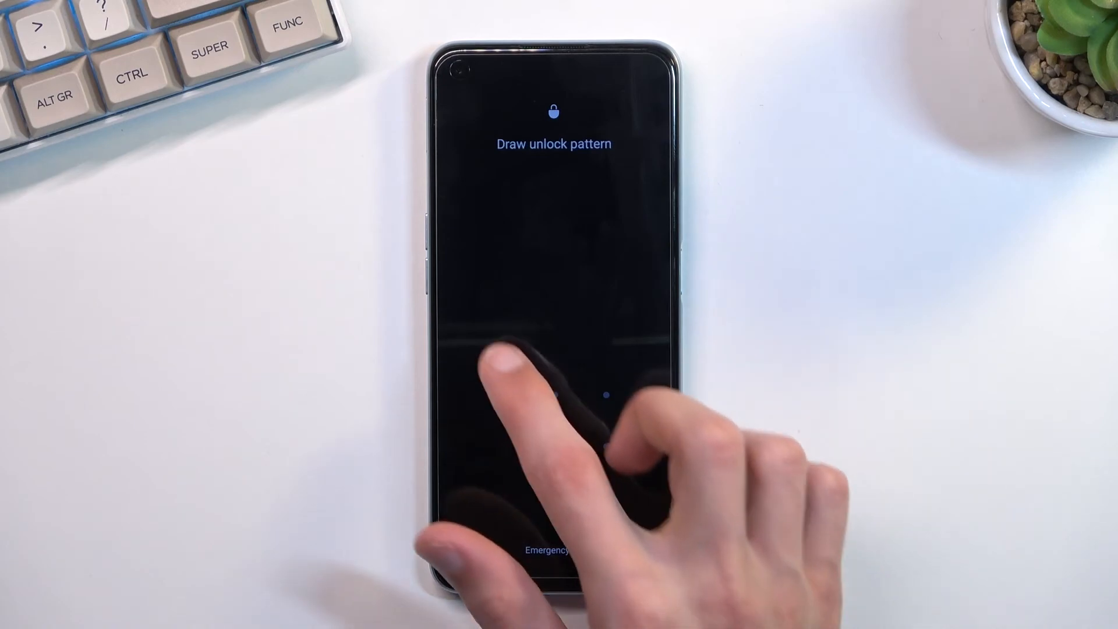
# Unlock with the pattern and switch the Power saving mode tile off.
pyautogui.moveTo(504, 394); pyautogui.dragTo(555, 496)
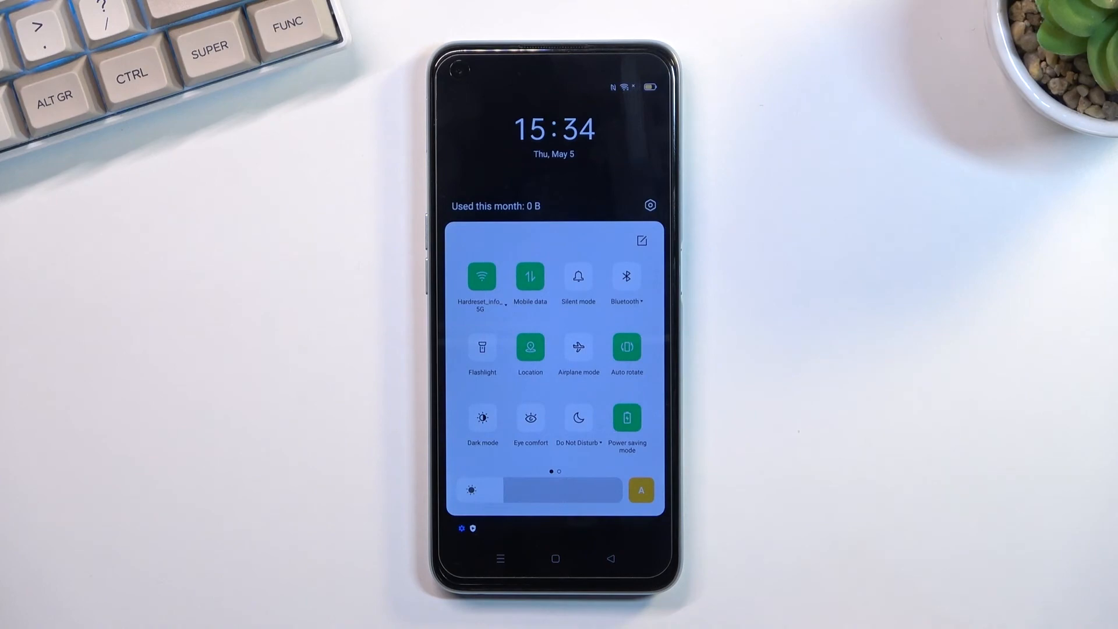
pyautogui.click(626, 417)
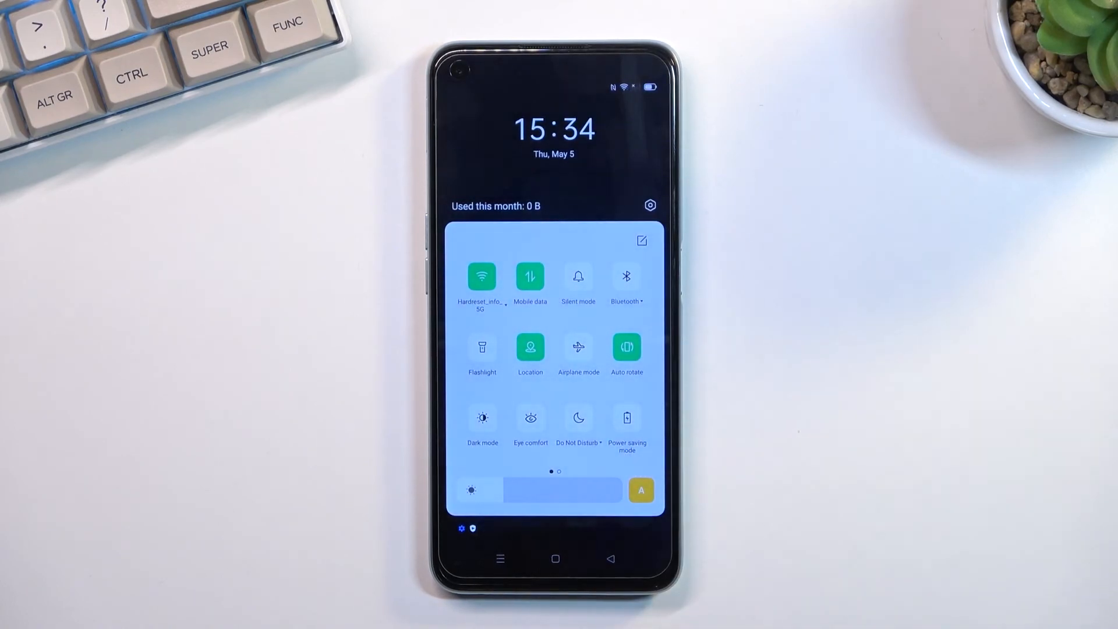